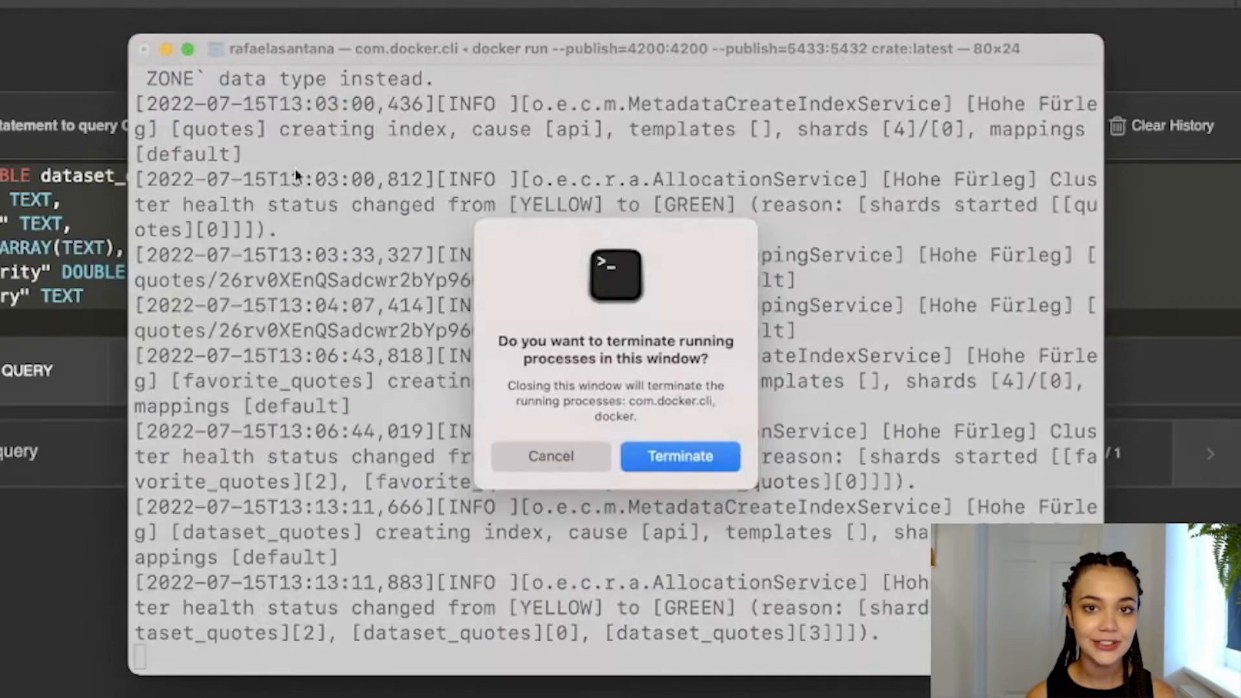
Step: Stop the CrateDB container and enter a new docker run command publishing 4200 and 5433 with a my_datasets volume
click(679, 456)
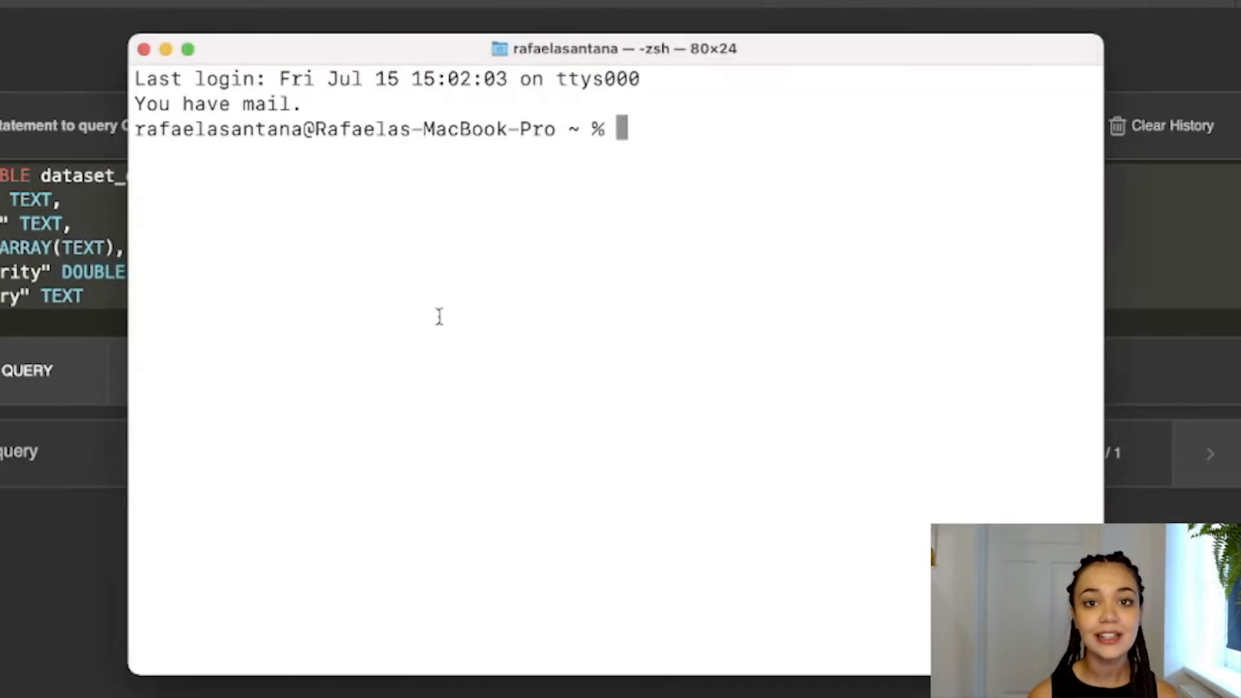
text(docker run --publish=4200:4200 --publish=5433:5432 --volume=/Users/rafaelasantana/my_datasets:/docker_datasets crate:latest)
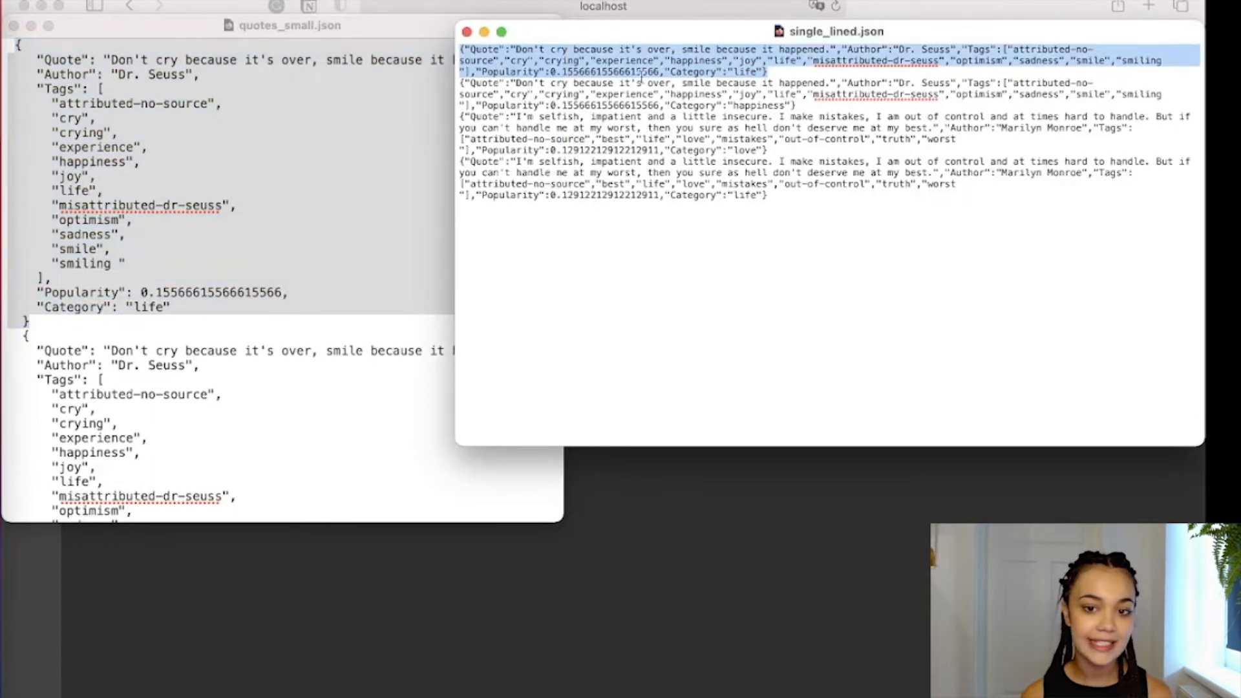
mouse_move(150, 41)
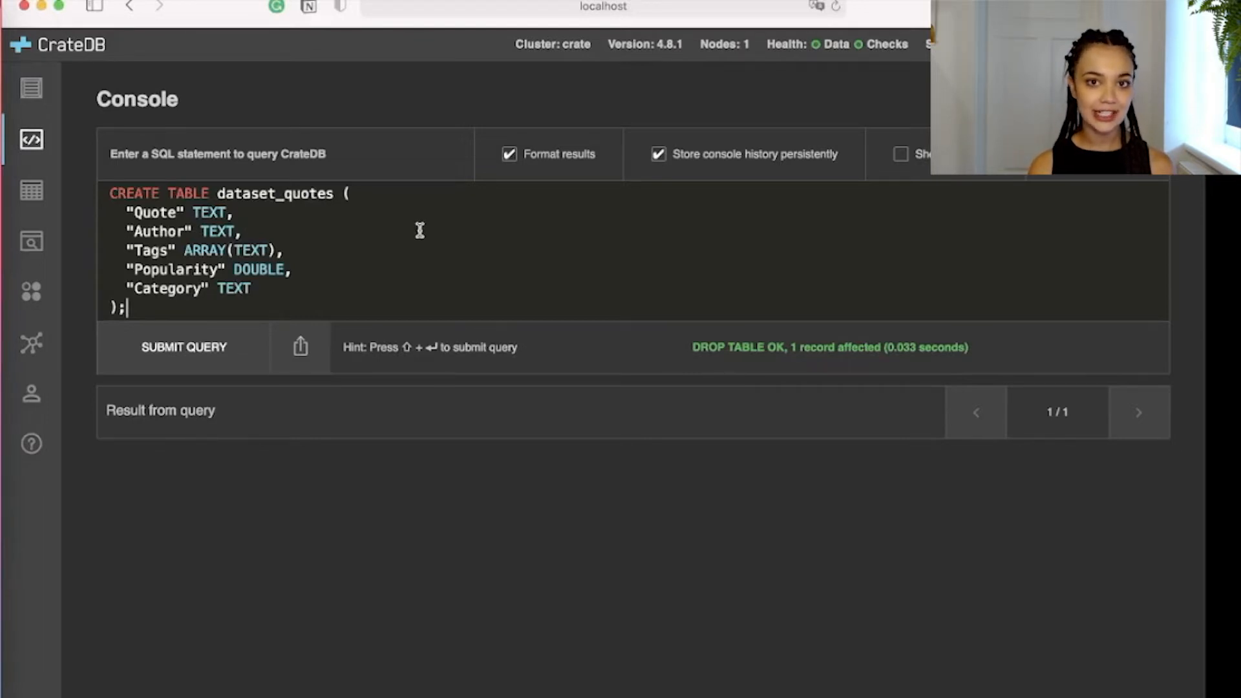
Step: Create dataset_quotes and import its 4 records from /docker_datasets/single_lined.json
click(183, 347)
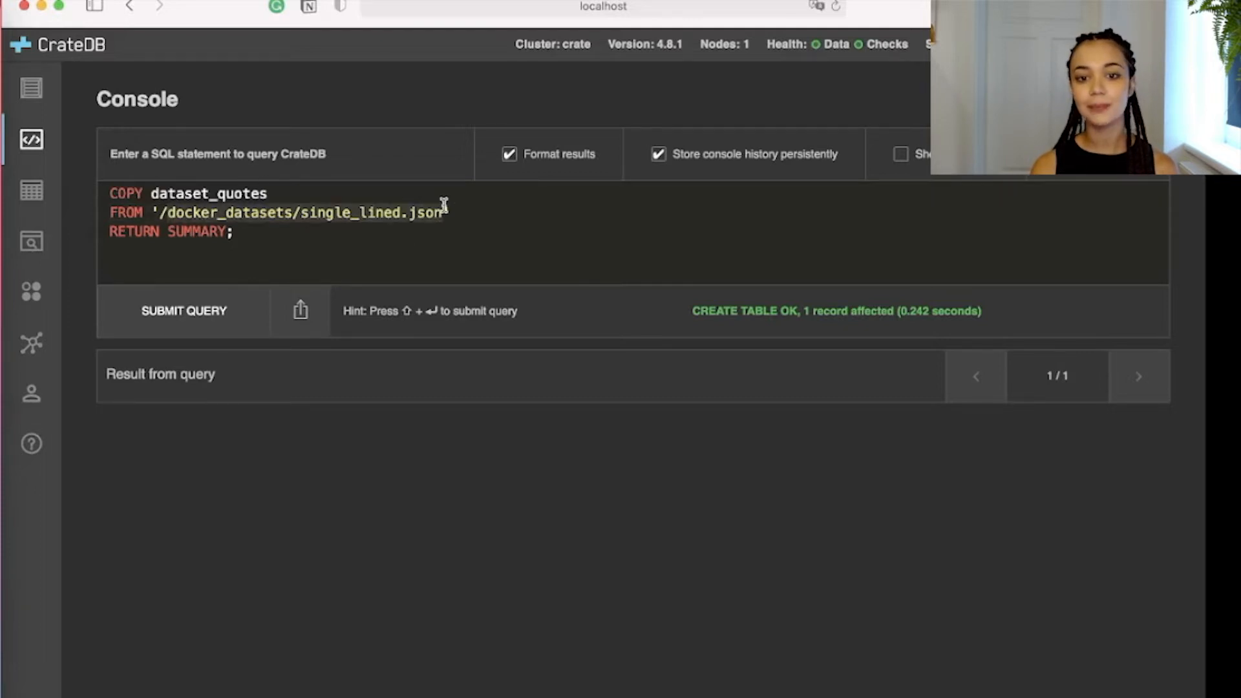
click(183, 310)
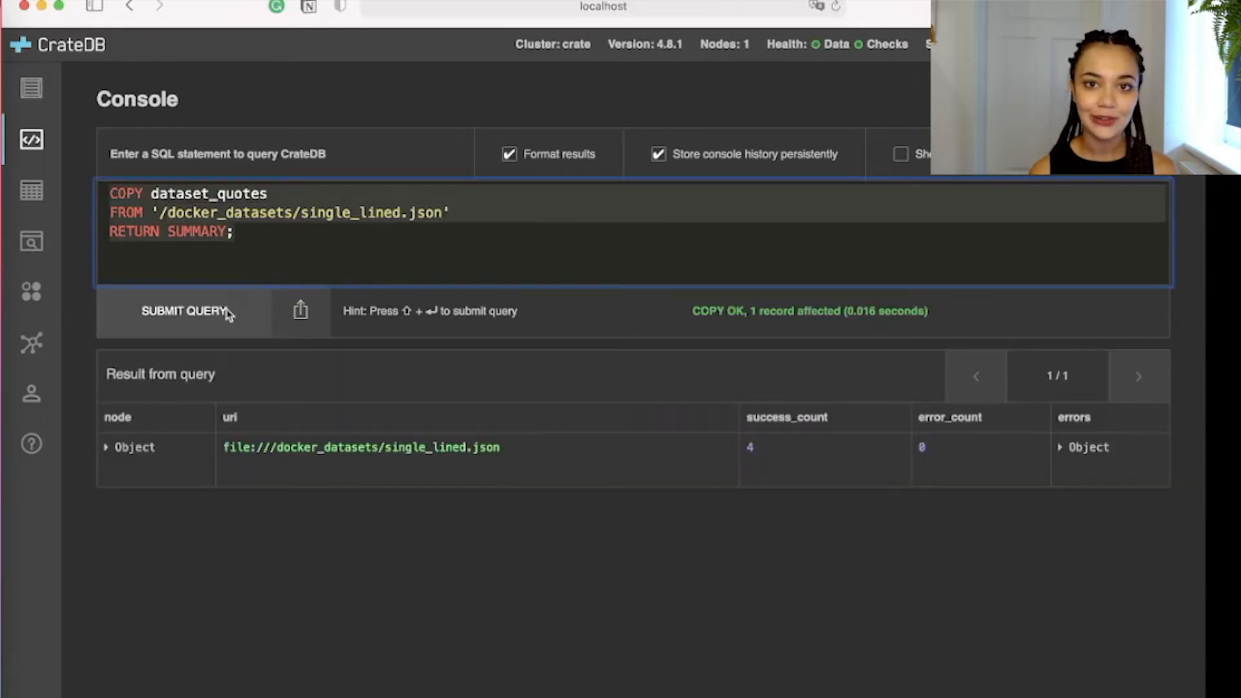
mouse_move(158, 380)
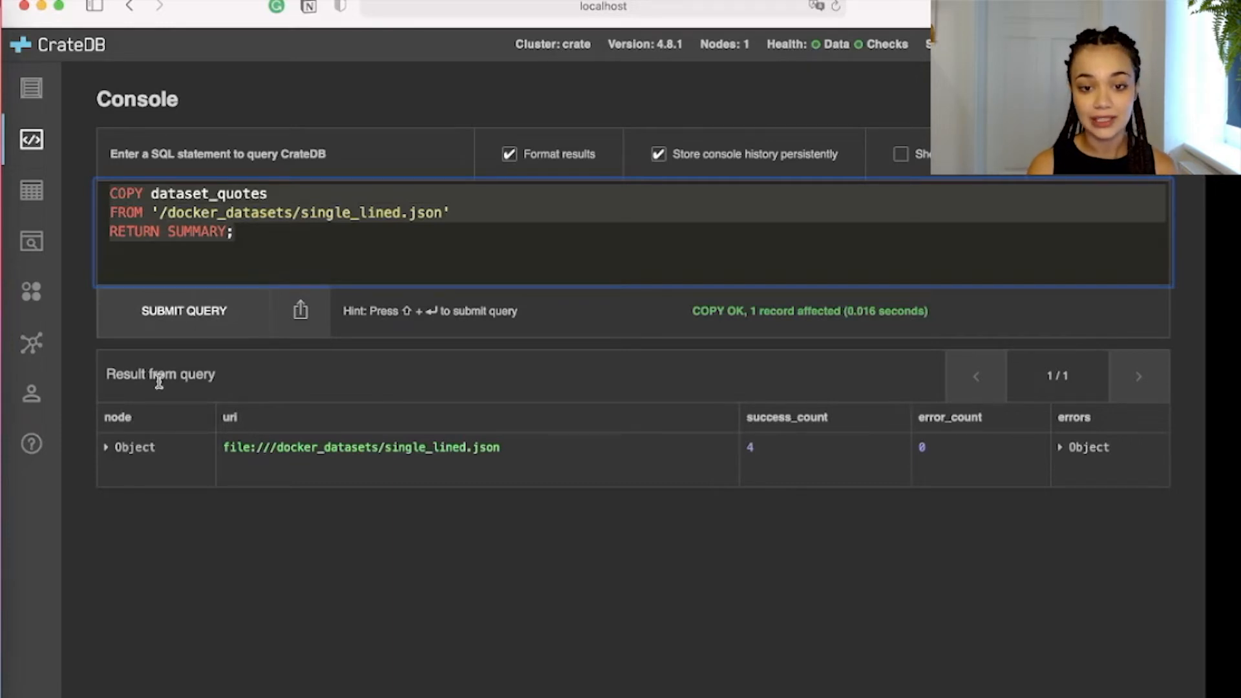
click(31, 191)
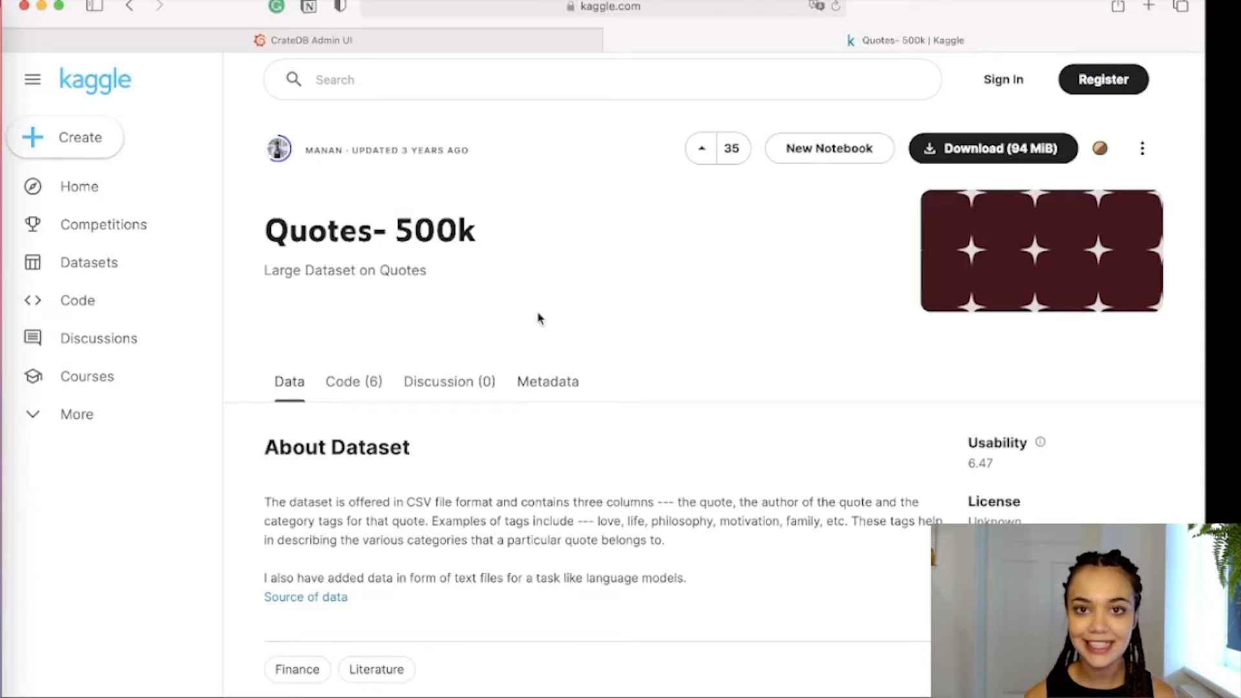
Step: Scroll through the Kaggle Quotes-500k dataset description
scroll(down, 3)
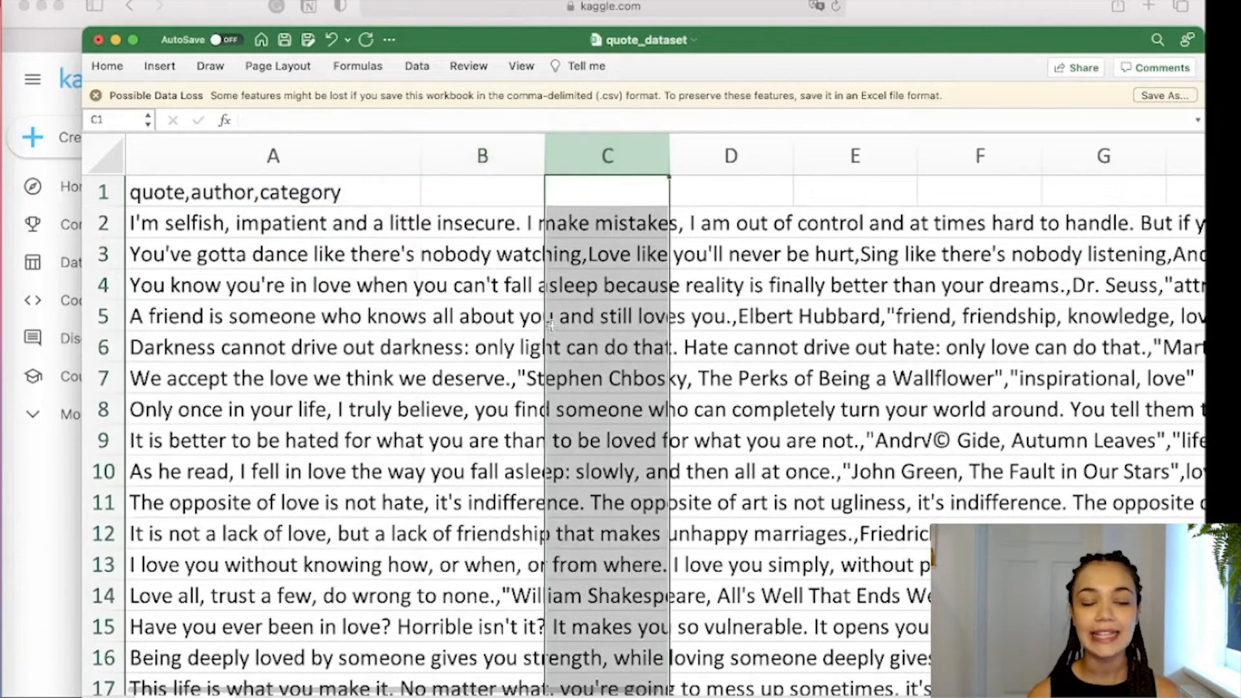
Step: Scroll across the quote_dataset.csv rows to see quote, author and category columns
scroll(right, 3)
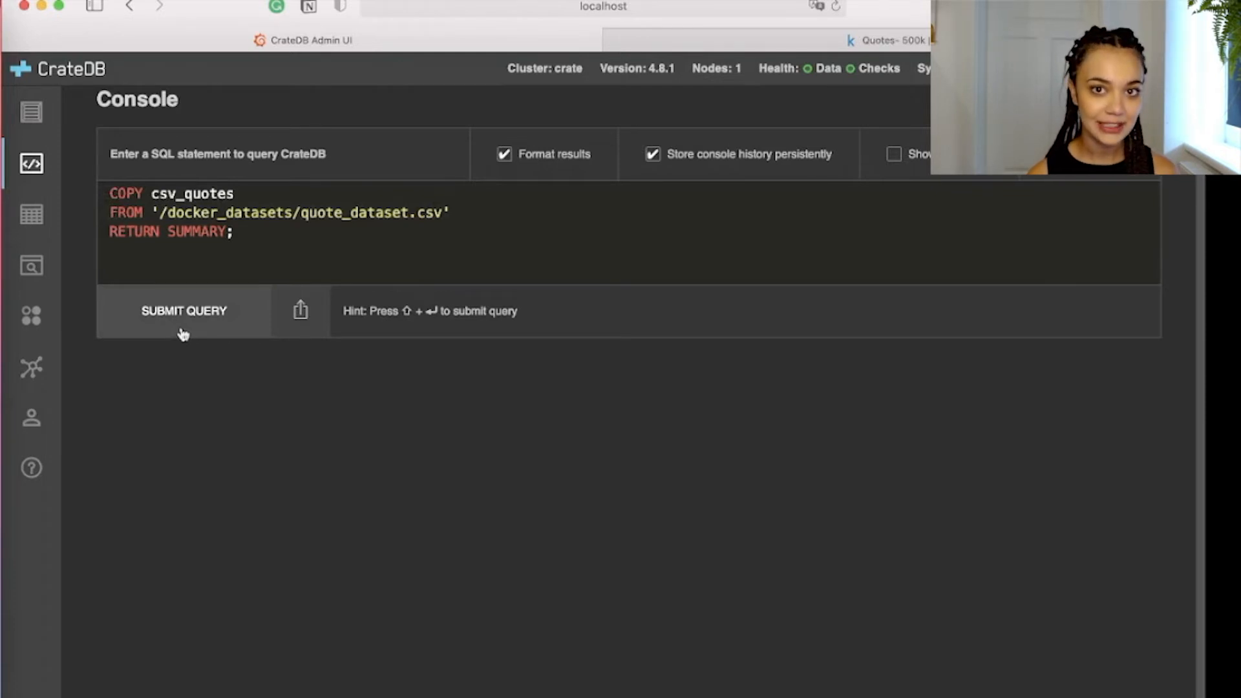
Step: Import quote_dataset.csv into csv_quotes, loading 499710 rows with 5 errors
click(184, 310)
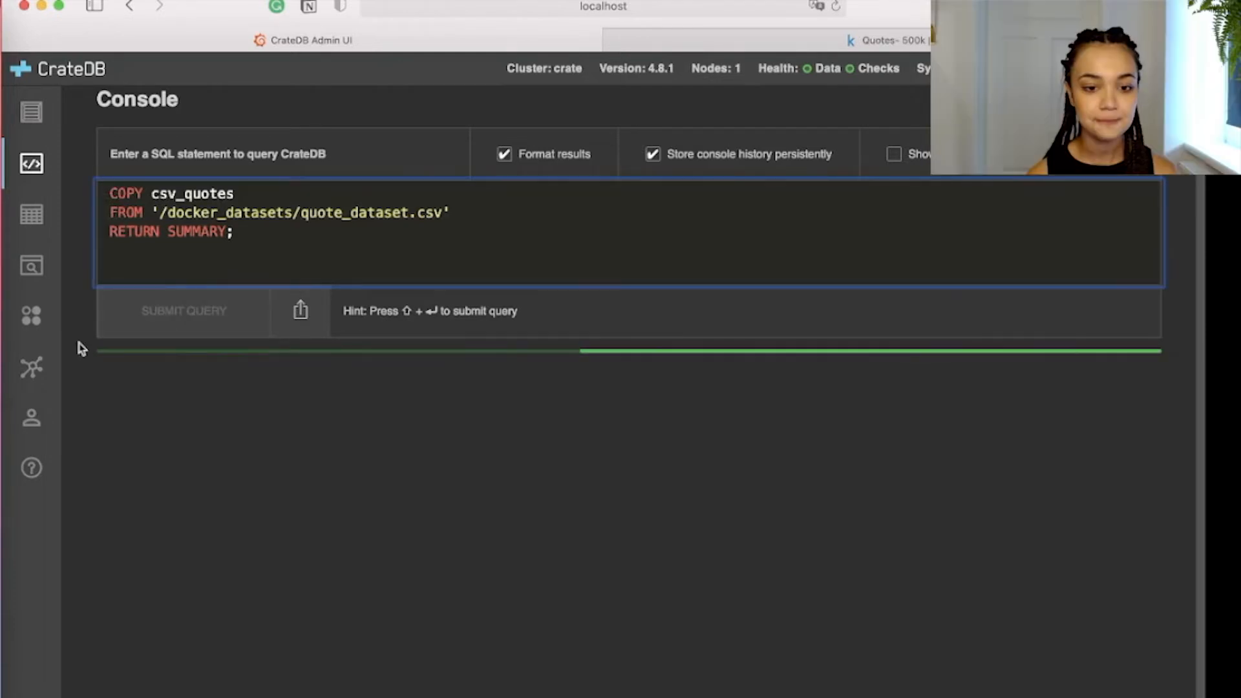
click(184, 311)
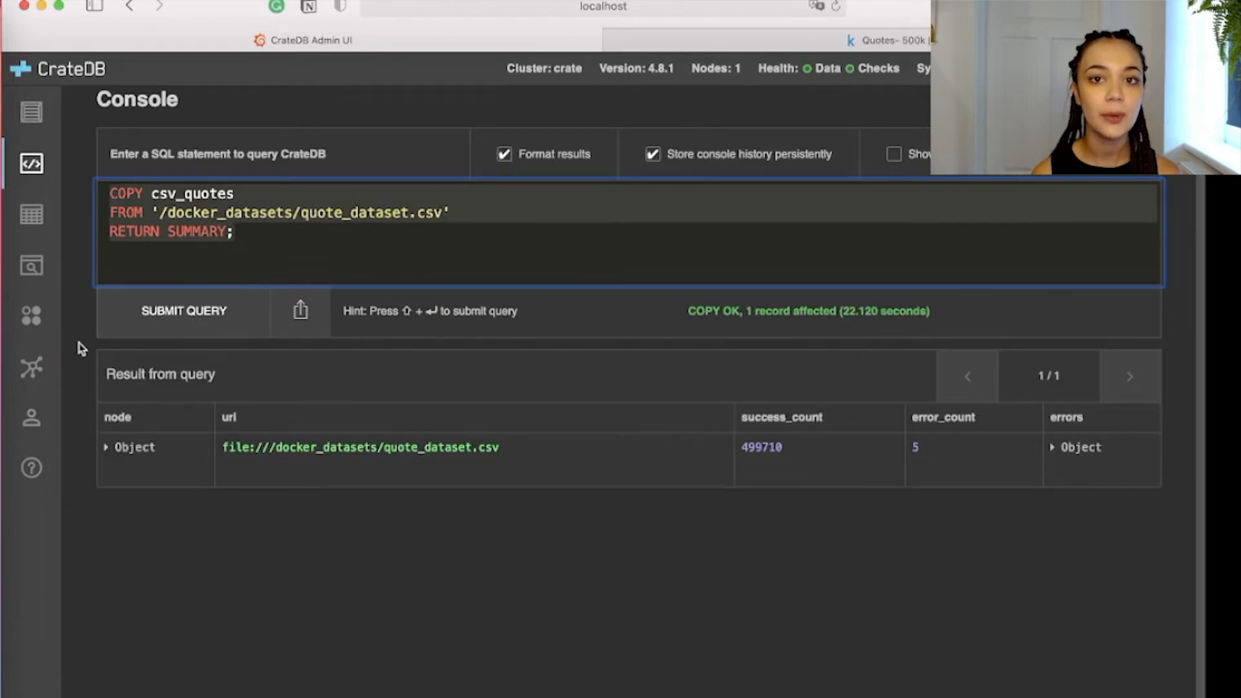
mouse_move(875, 425)
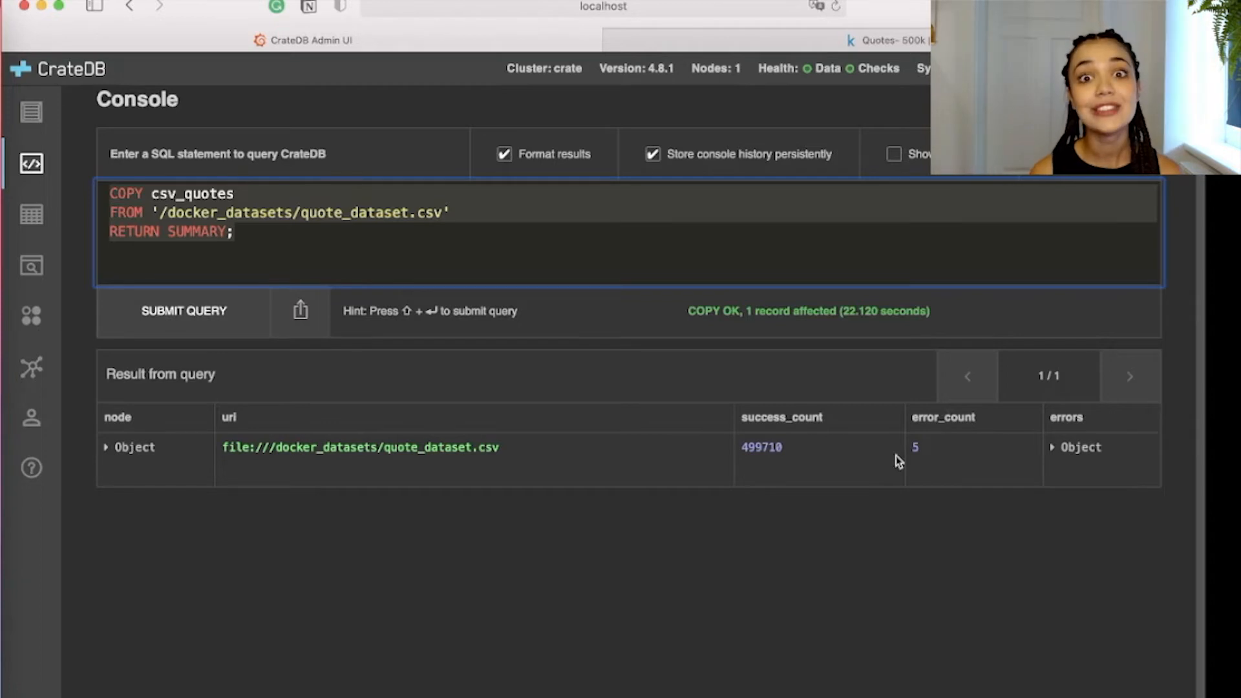
mouse_move(792, 443)
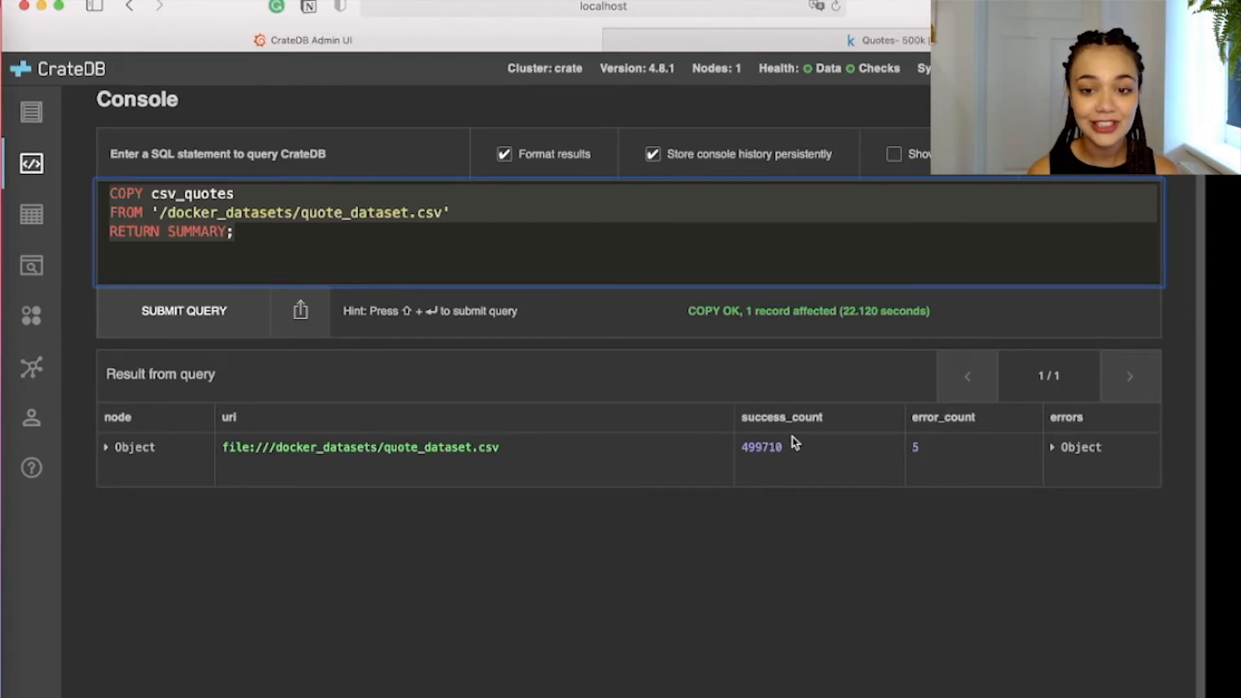
double_click(760, 447)
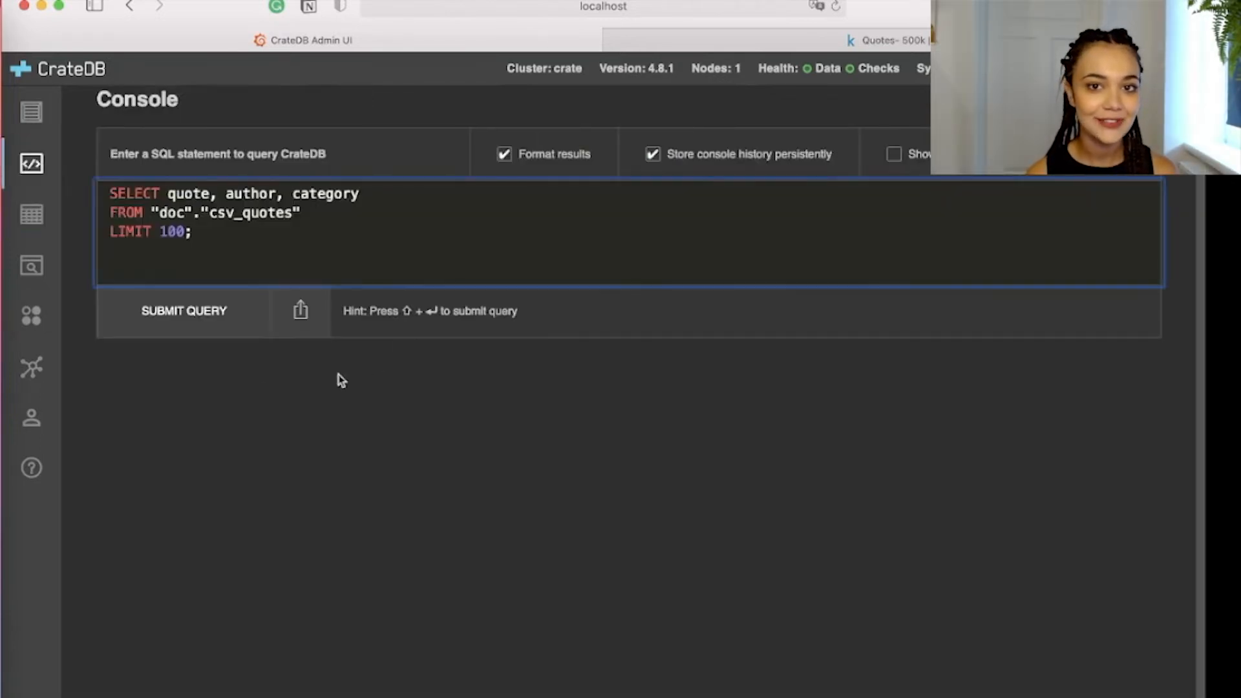
click(183, 311)
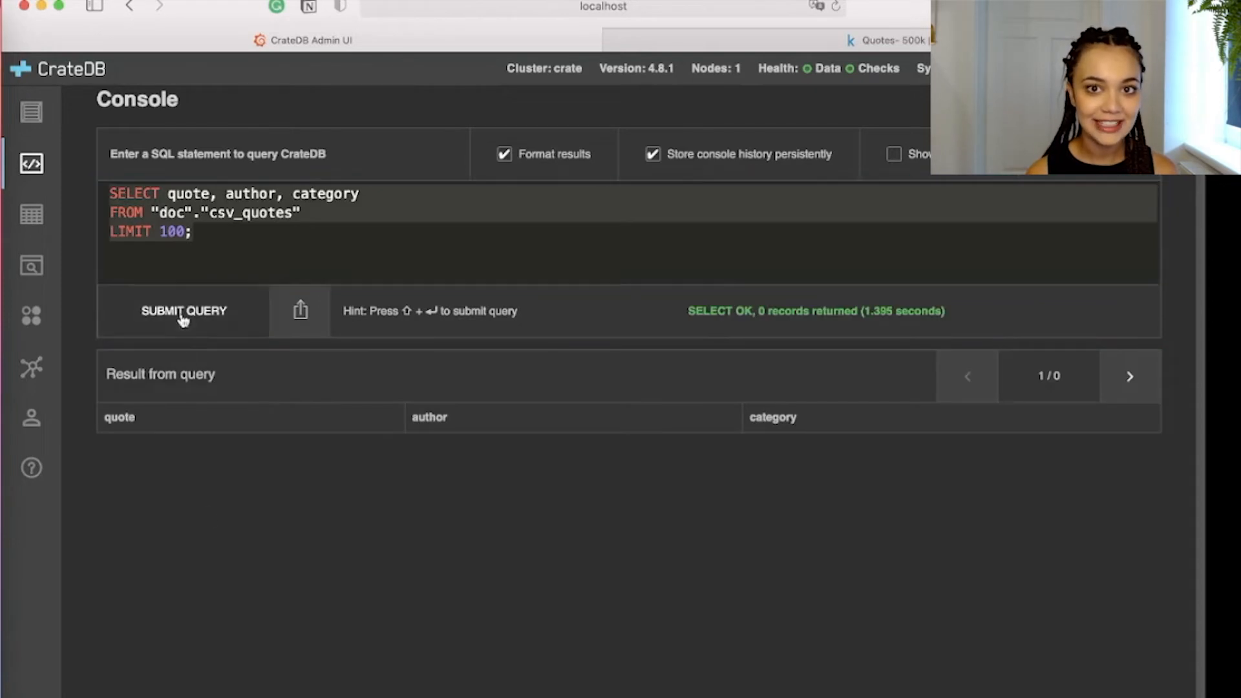
click(183, 310)
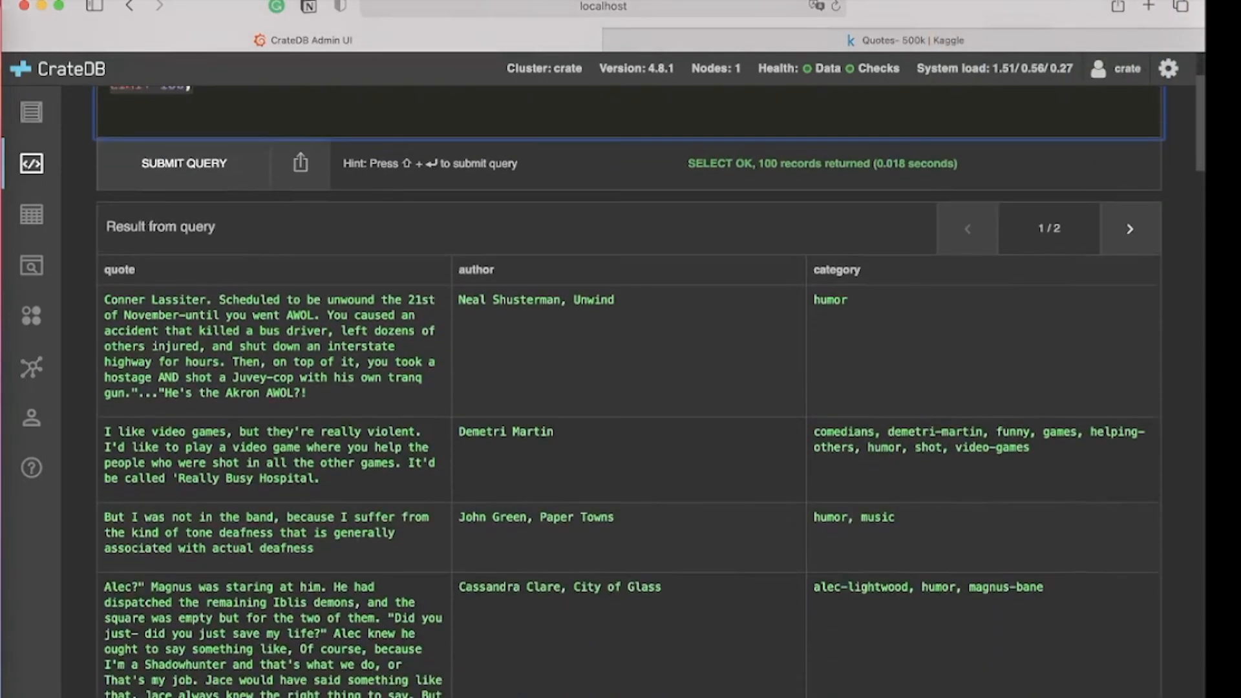
scroll(down, 3)
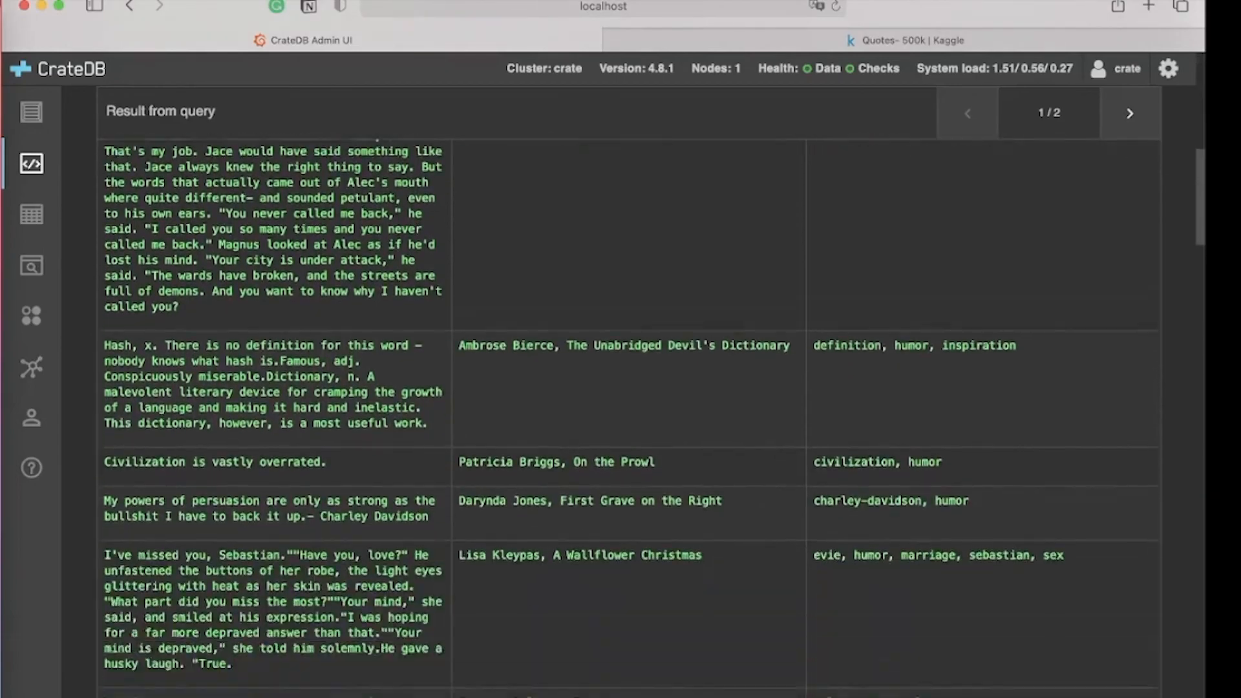
scroll(down, 3)
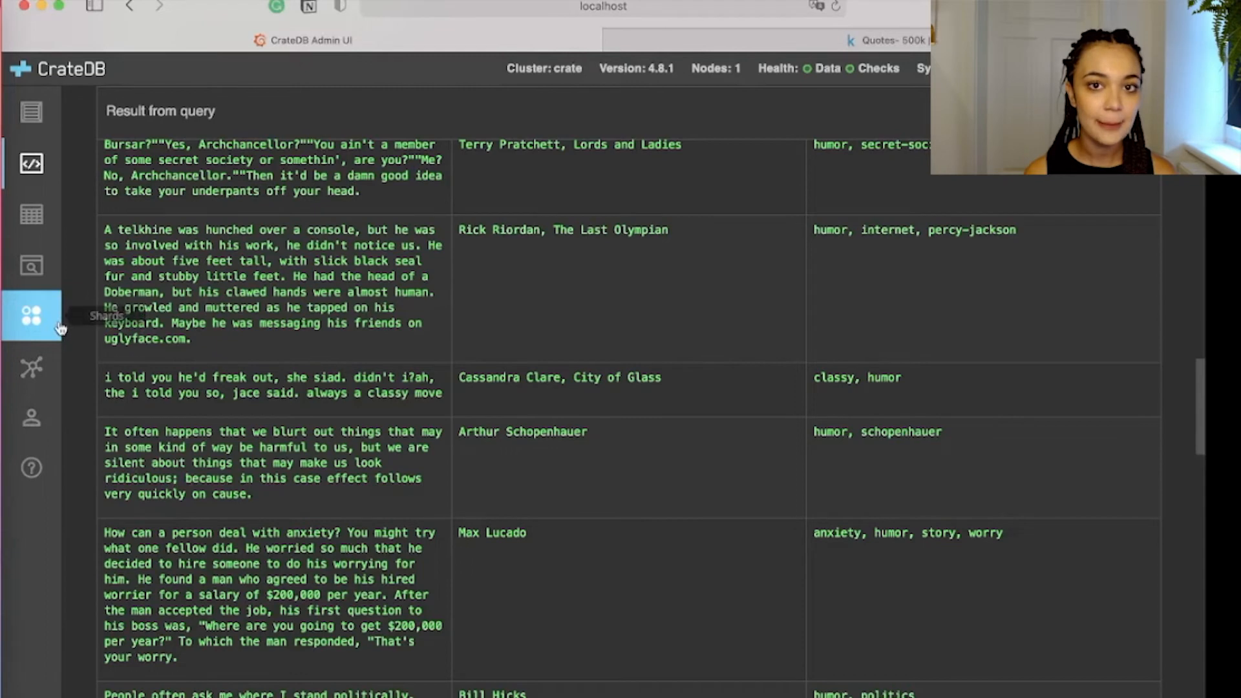
Step: View the shards overview for csv_quotes and dataset_quotes, then return to the console
click(31, 314)
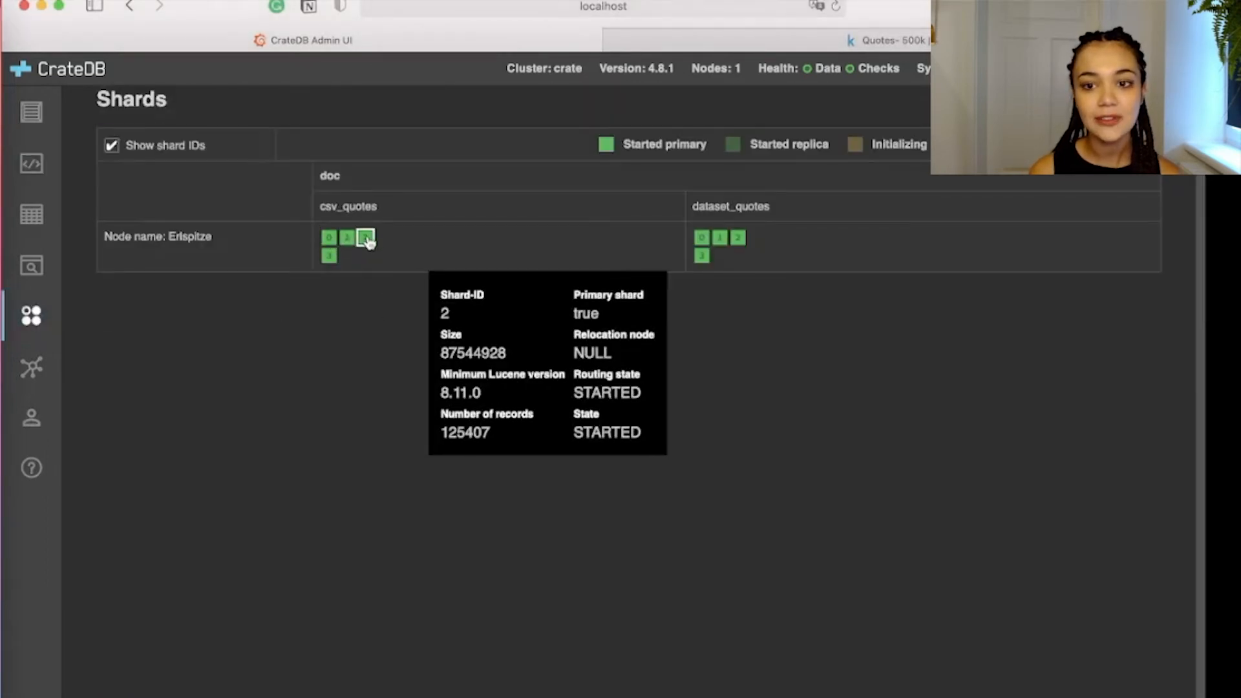
mouse_move(643, 236)
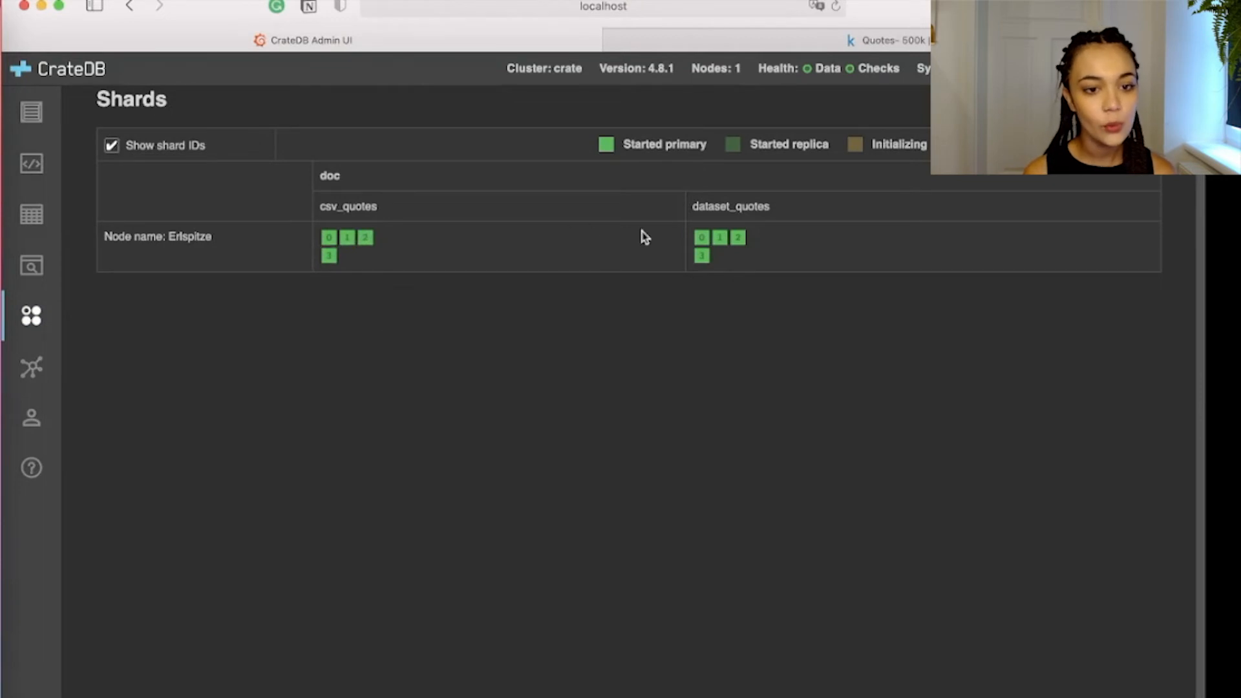
mouse_move(737, 238)
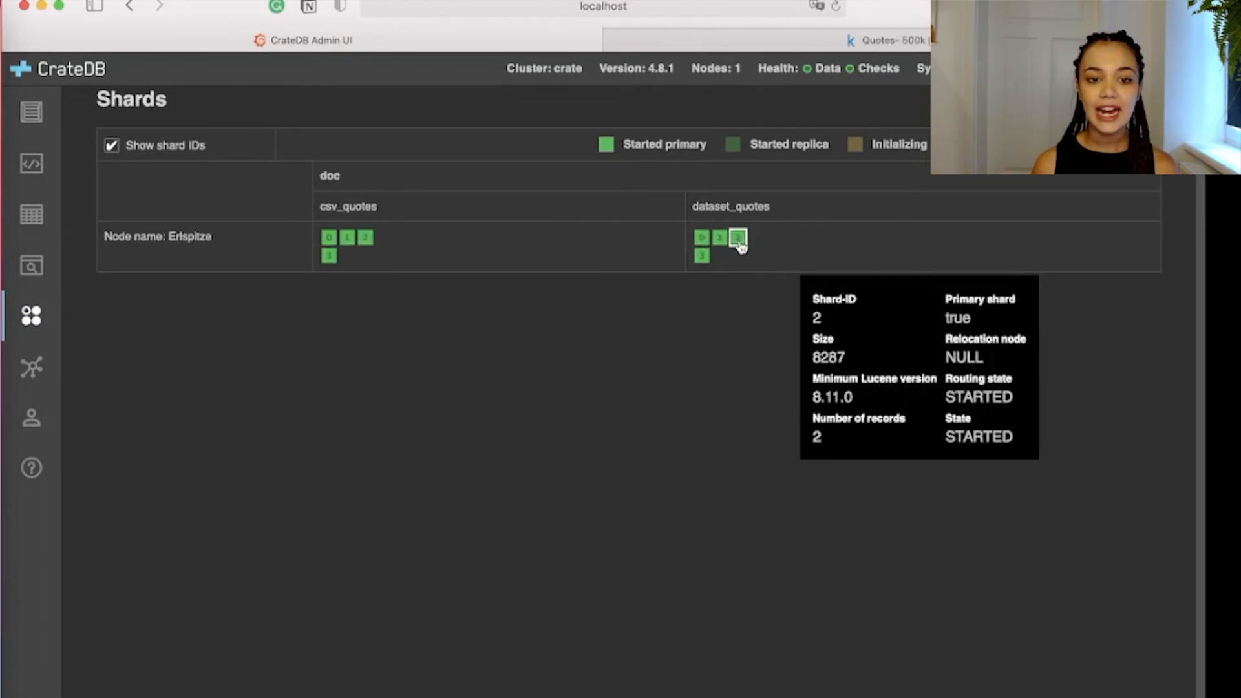
mouse_move(640, 328)
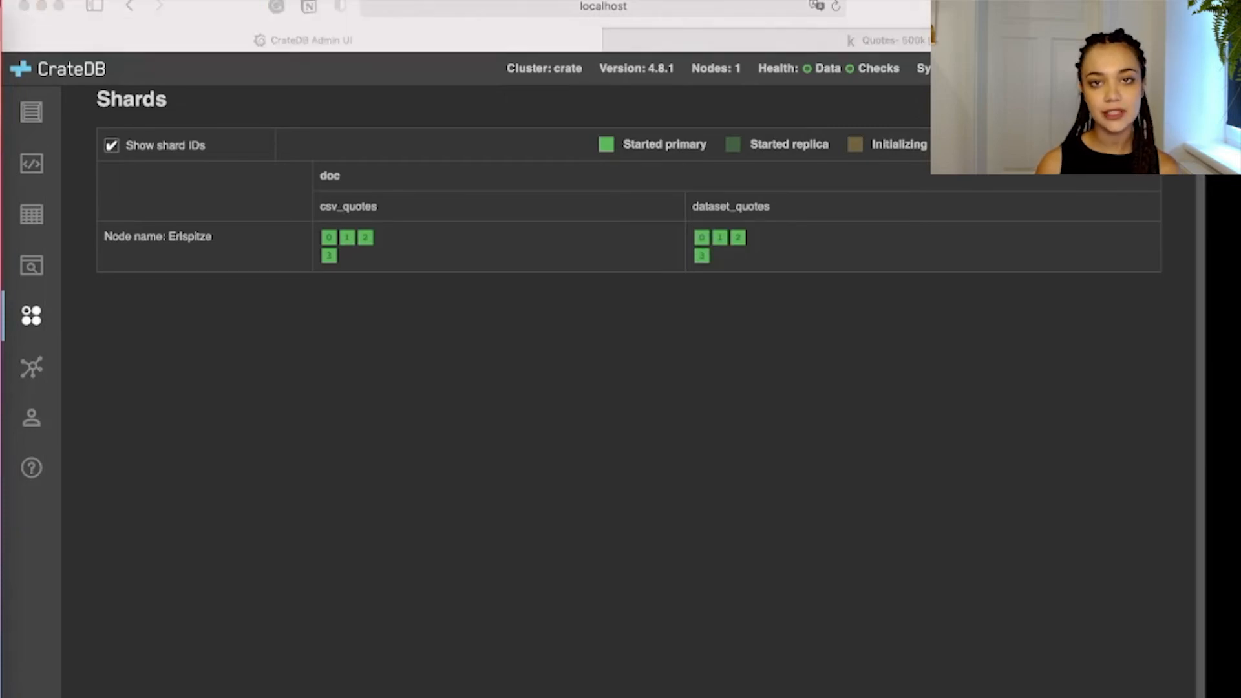
click(31, 164)
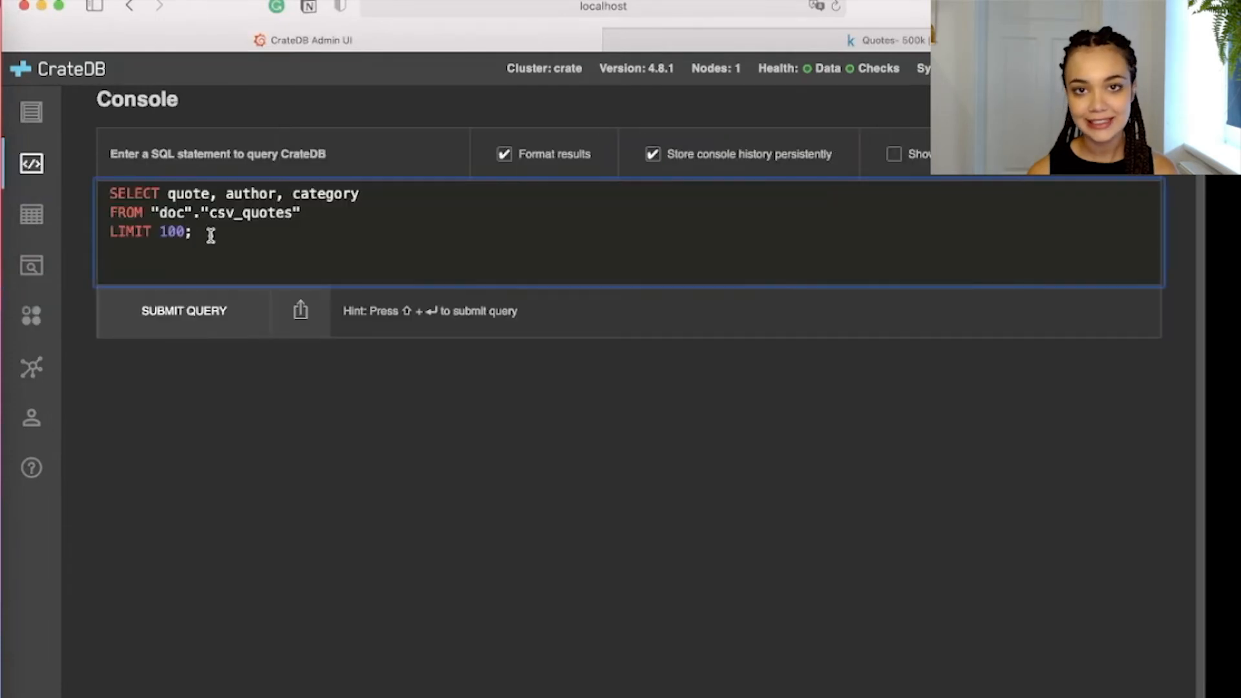
Step: Export csv_quotes with COPY csv_quotes TO DIRECTORY '/docker_datasets/'
text(COPY csv_quotes TO DIRECTORY '/docker_datasets/';)
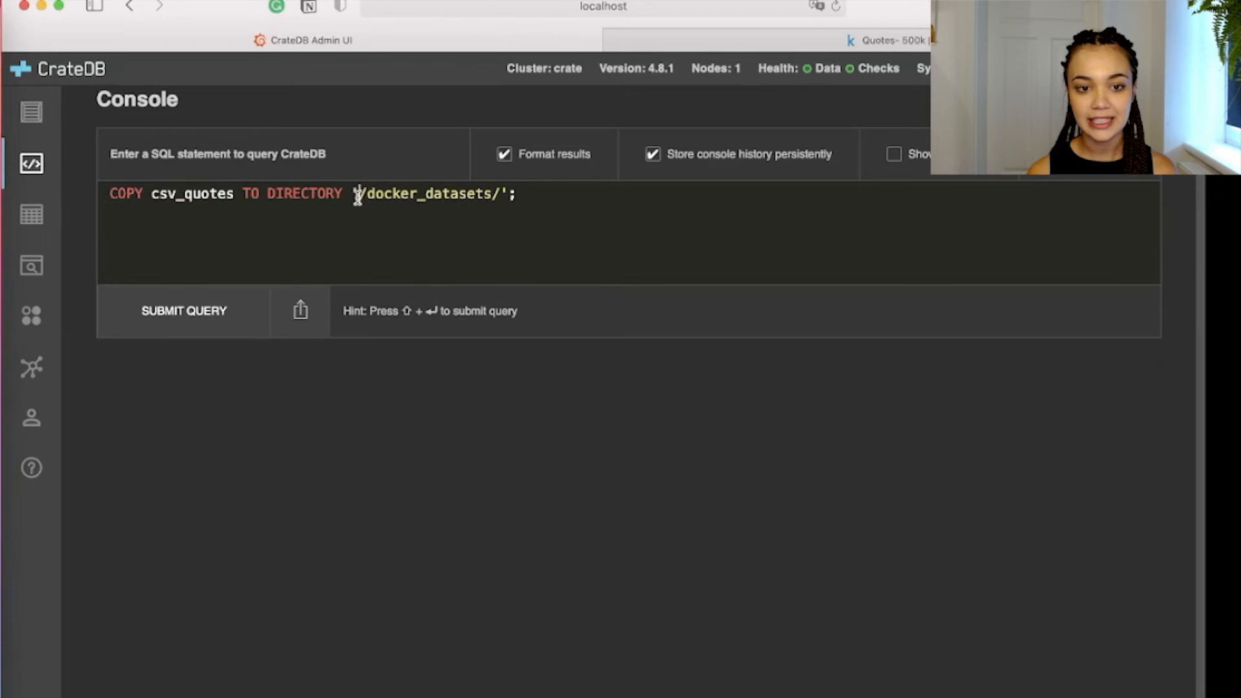
click(184, 311)
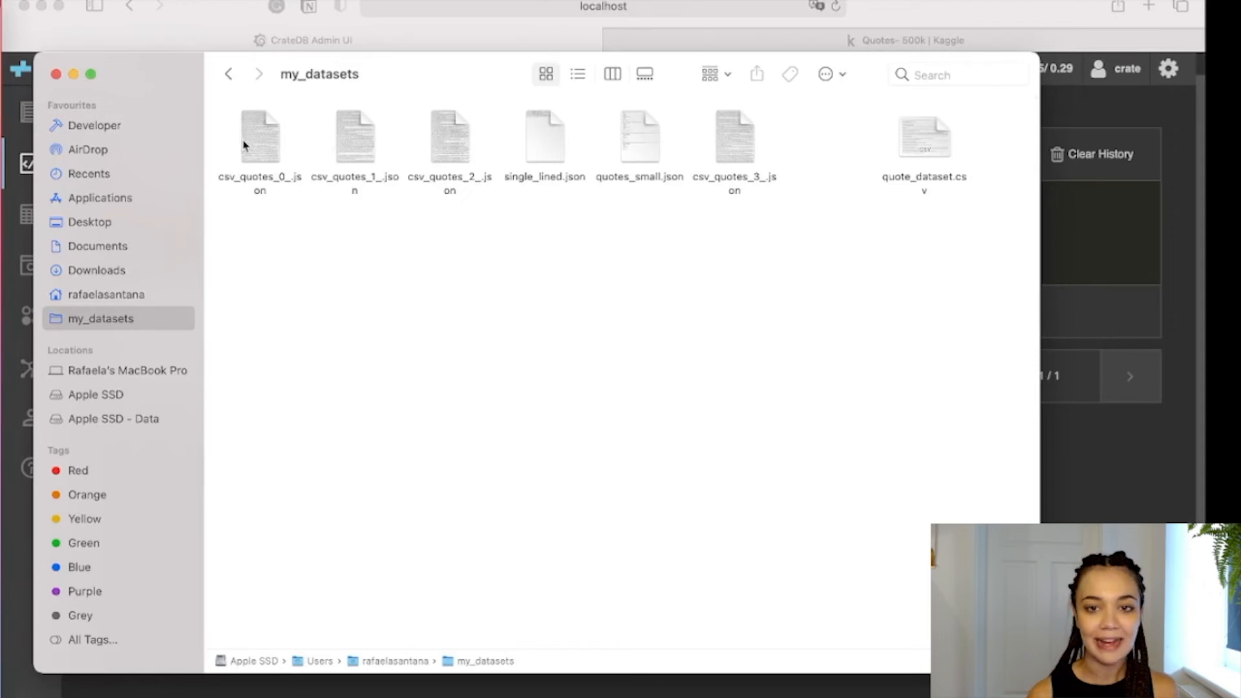
Step: Inspect the exported csv_quotes JSON files in my_datasets and view csv_quotes_1_.json
click(260, 136)
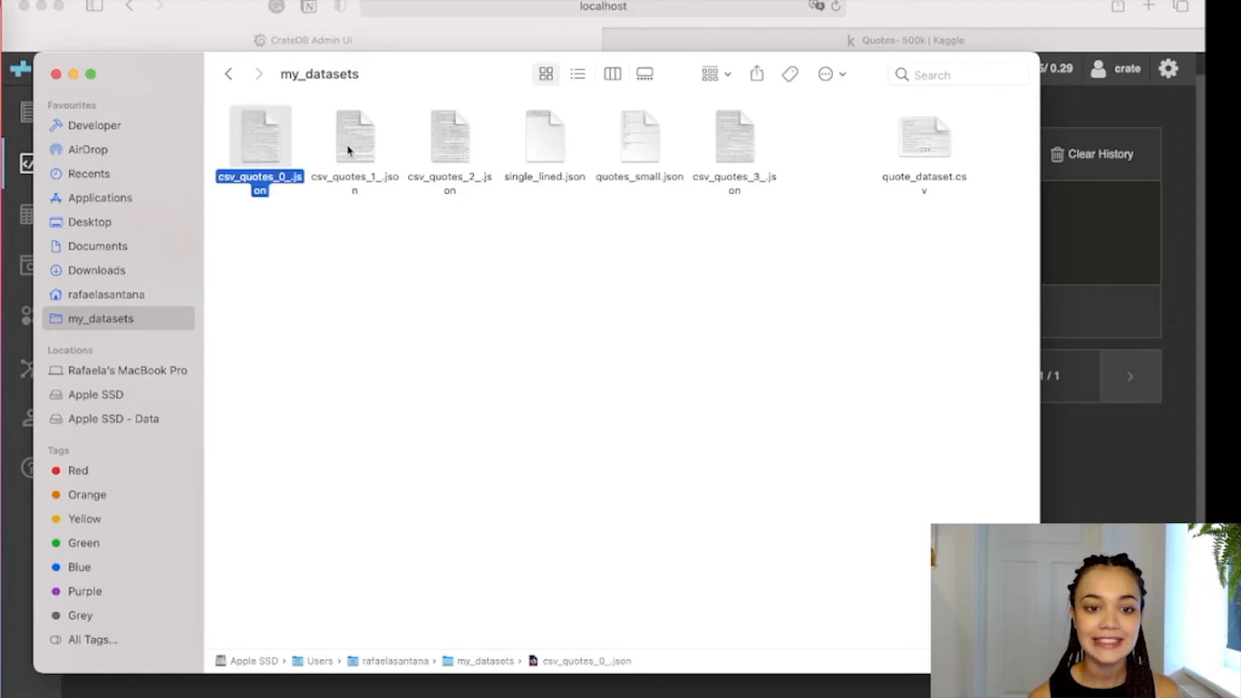
click(450, 135)
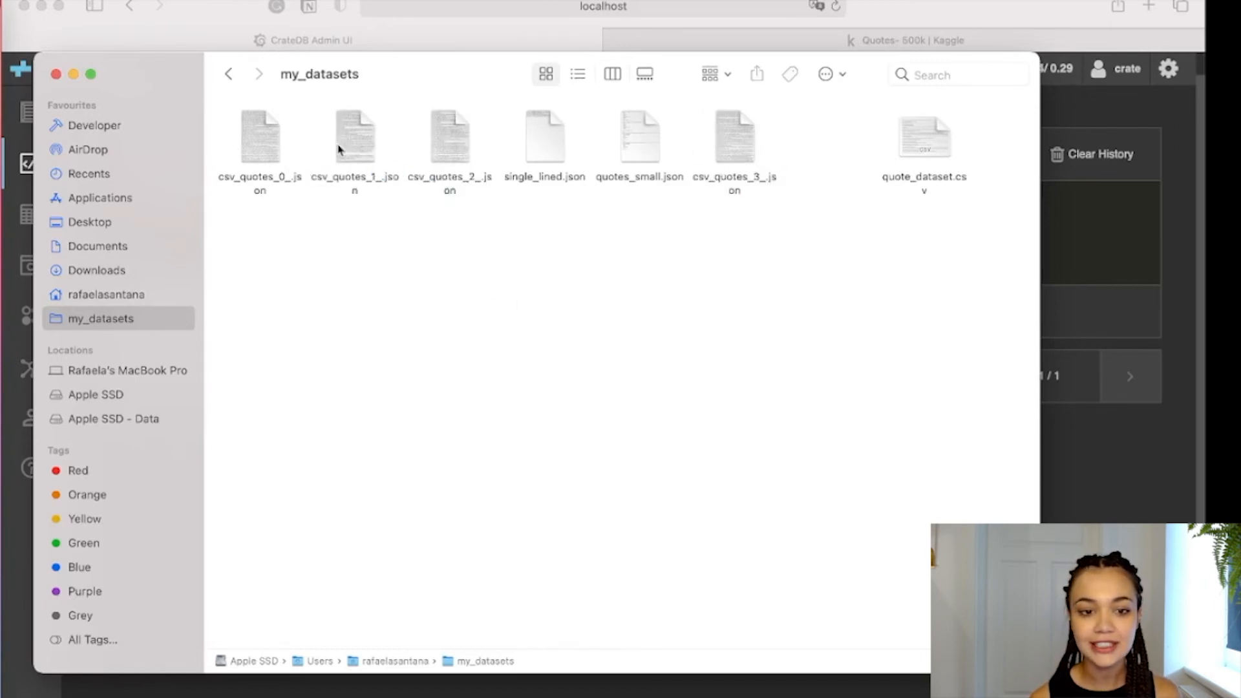
mouse_move(366, 164)
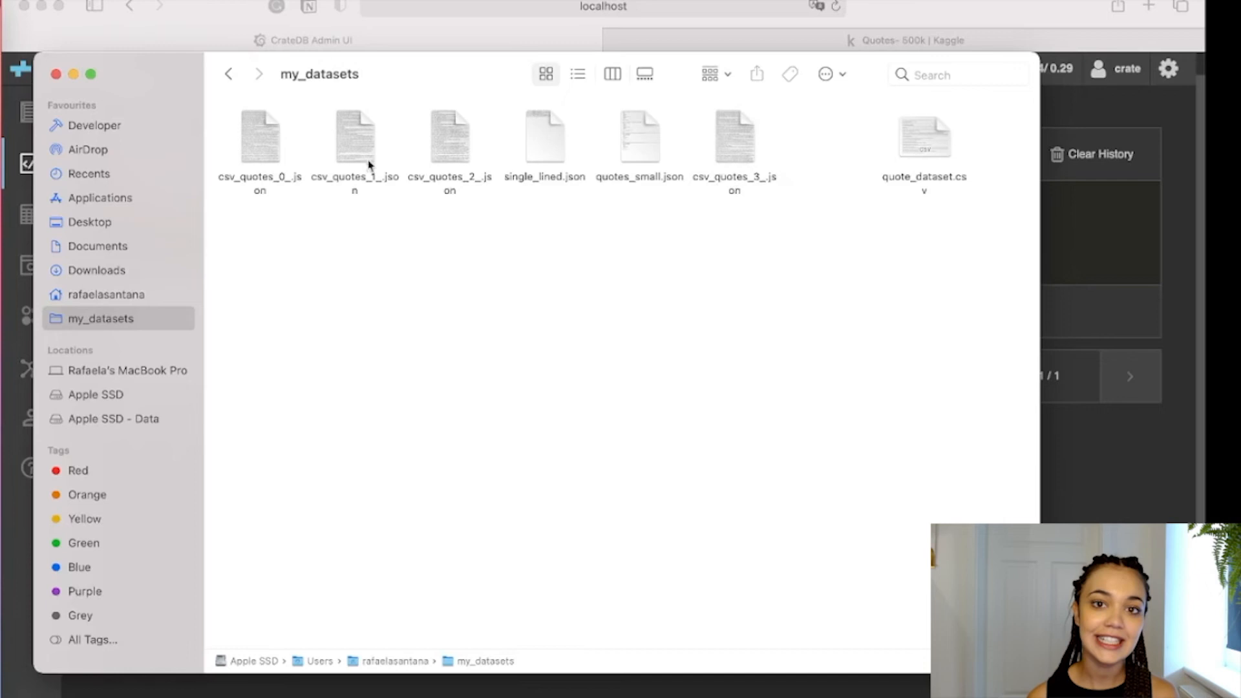
double_click(355, 134)
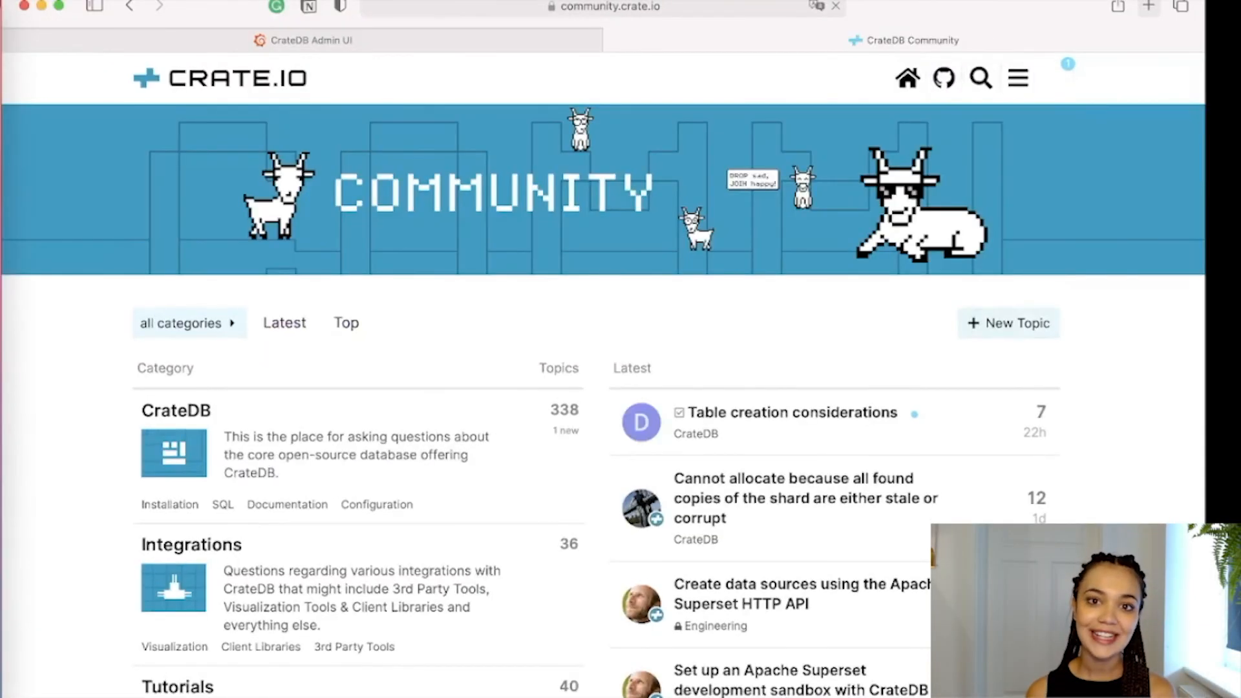
Step: Scroll through the CrateDB Community Tutorials topic list
scroll(down, 3)
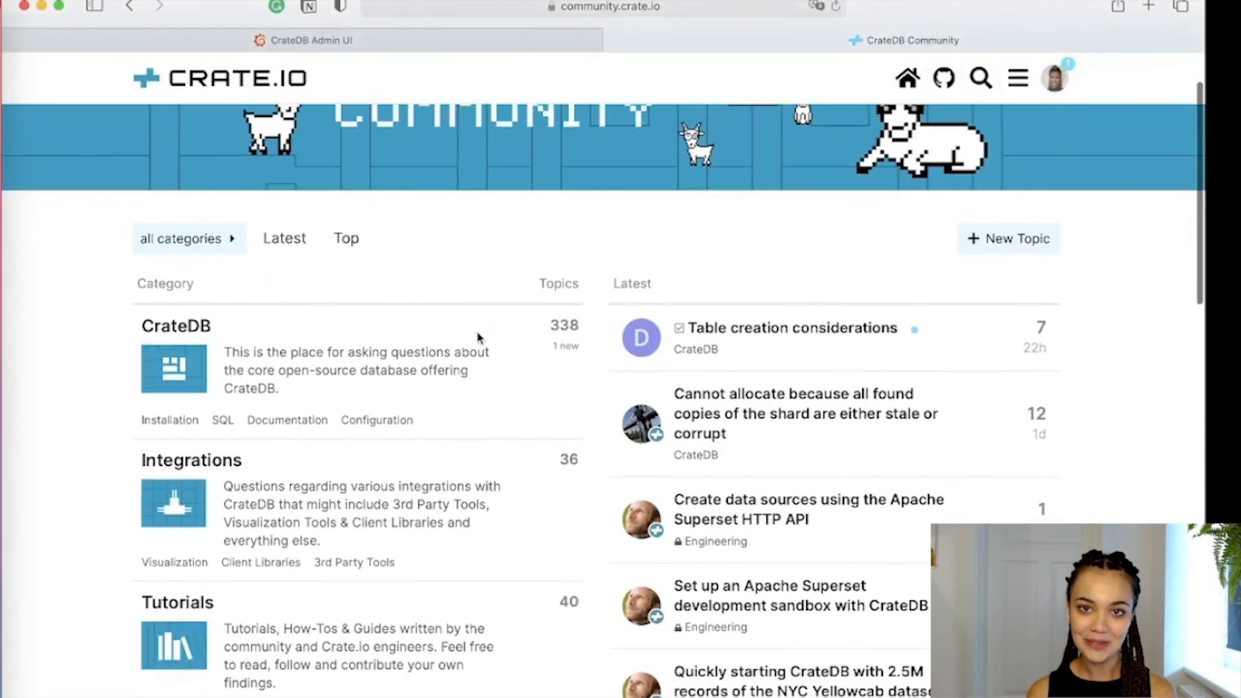
scroll(down, 3)
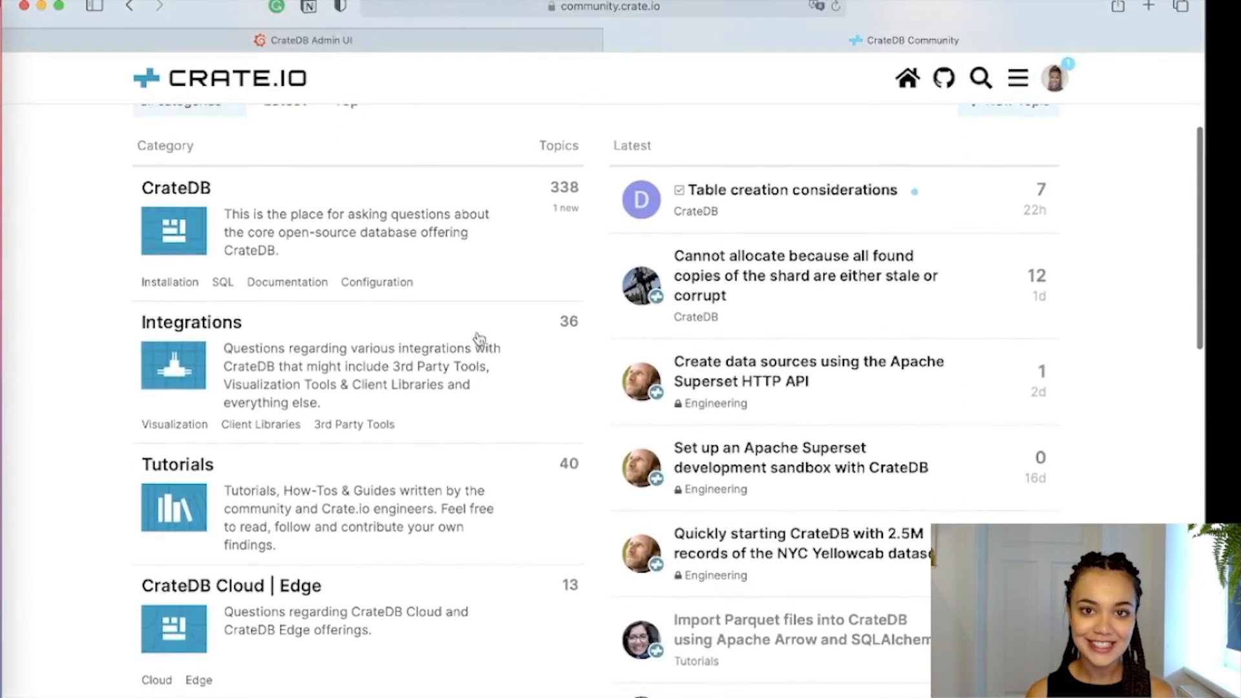
scroll(down, 3)
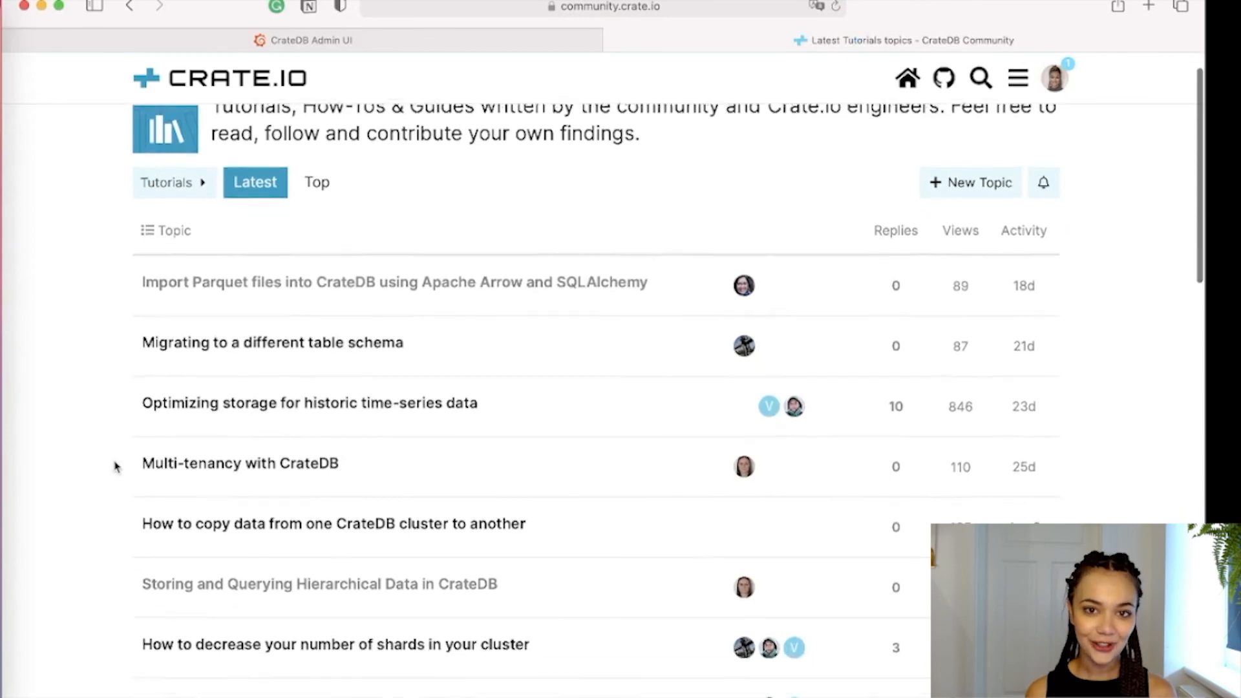
scroll(down, 3)
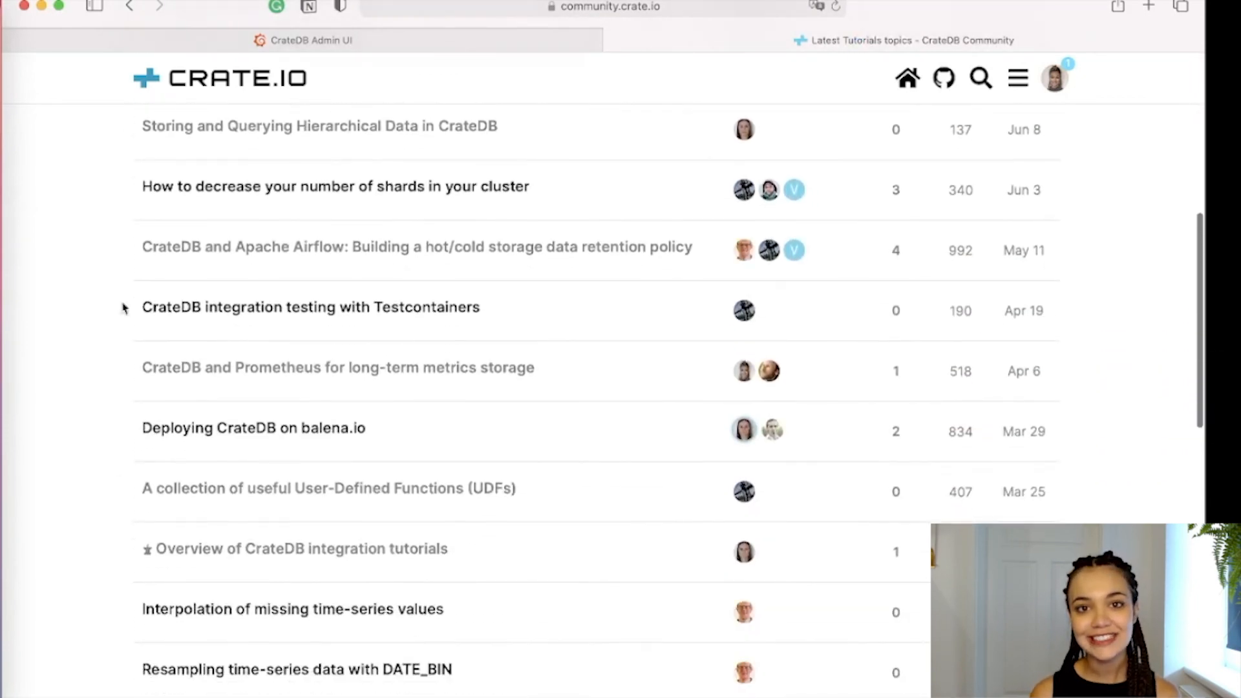